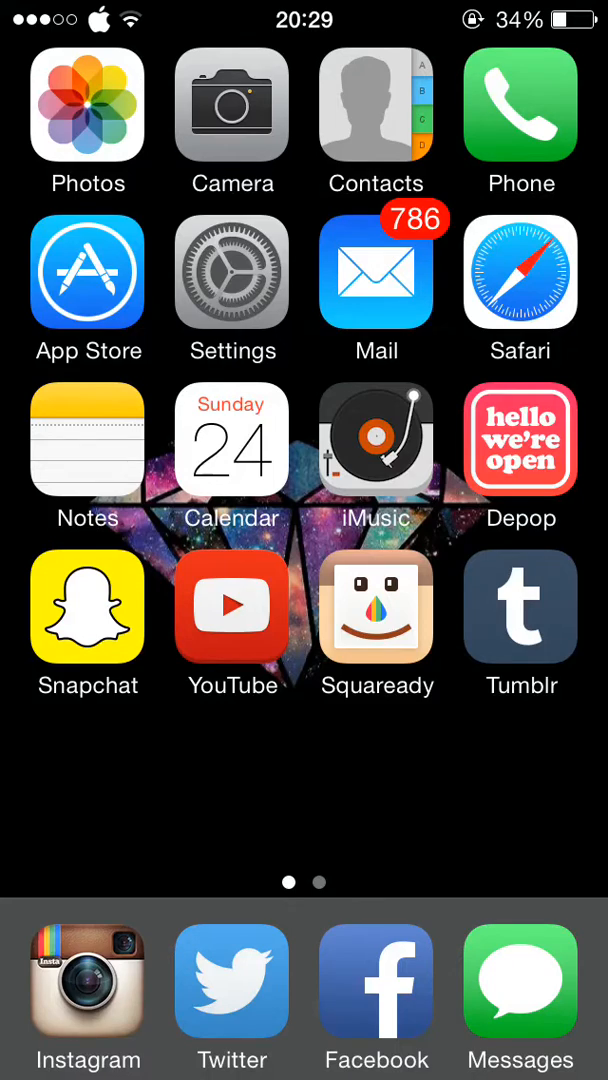
Step: Browse iMusic's saved library, including the 74-video playlist and an empty playlist, then return home
click(377, 438)
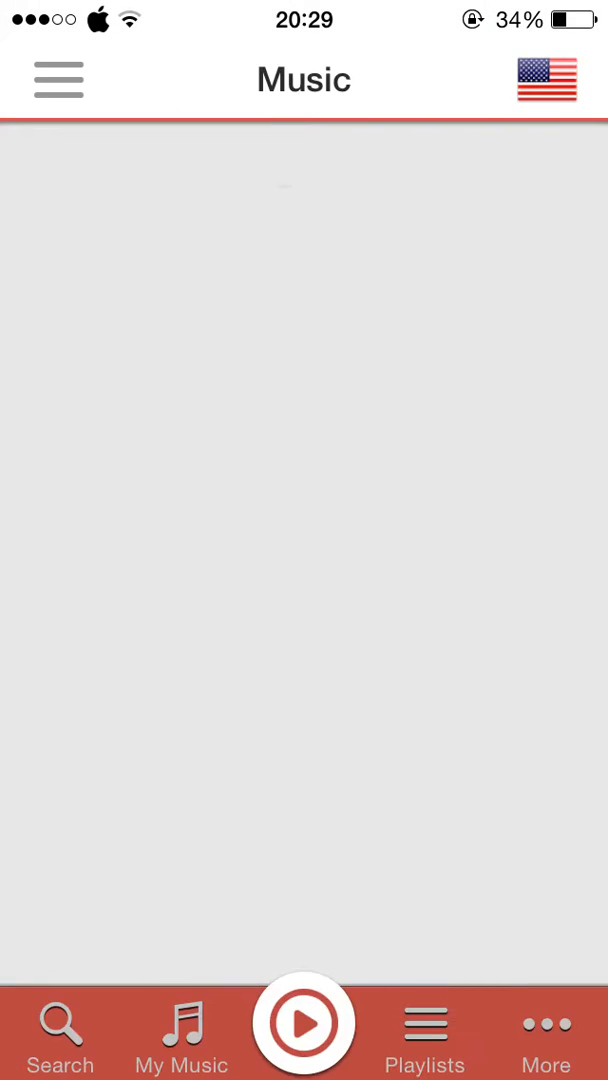
click(181, 1032)
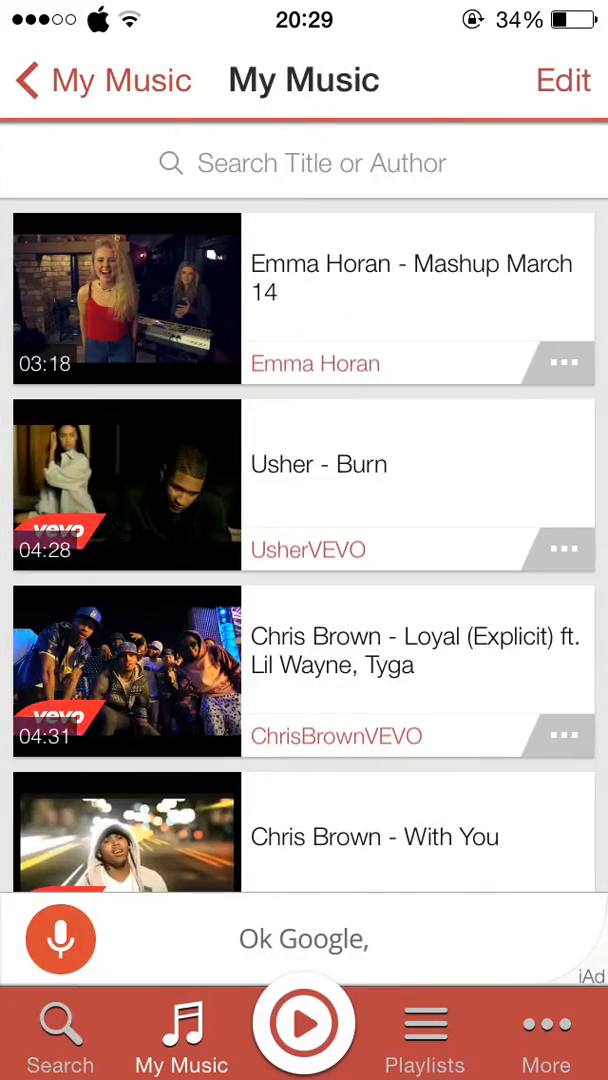
scroll(down, 3)
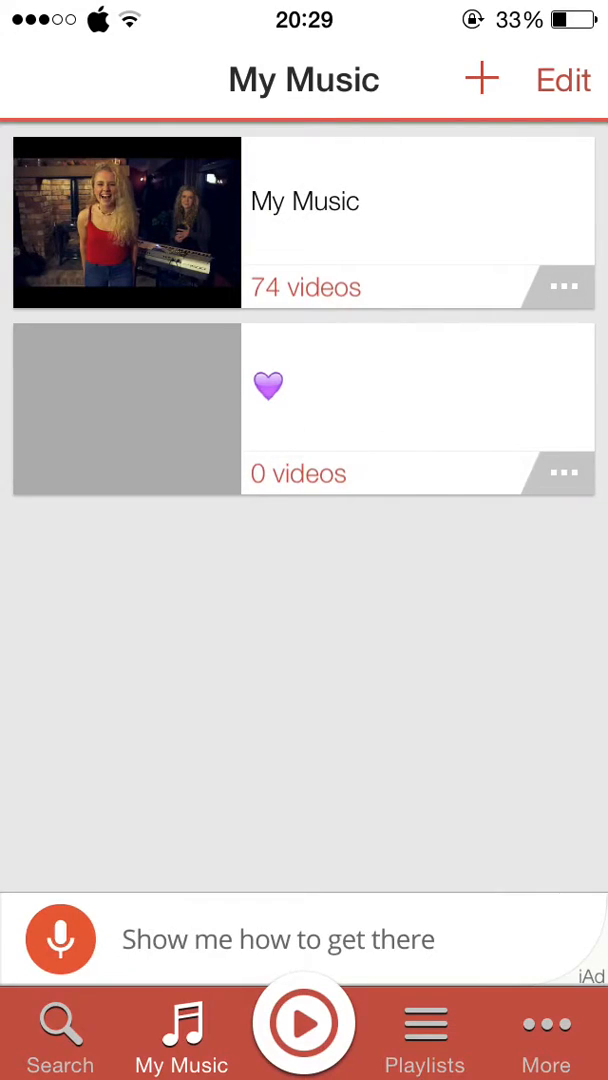
key(home)
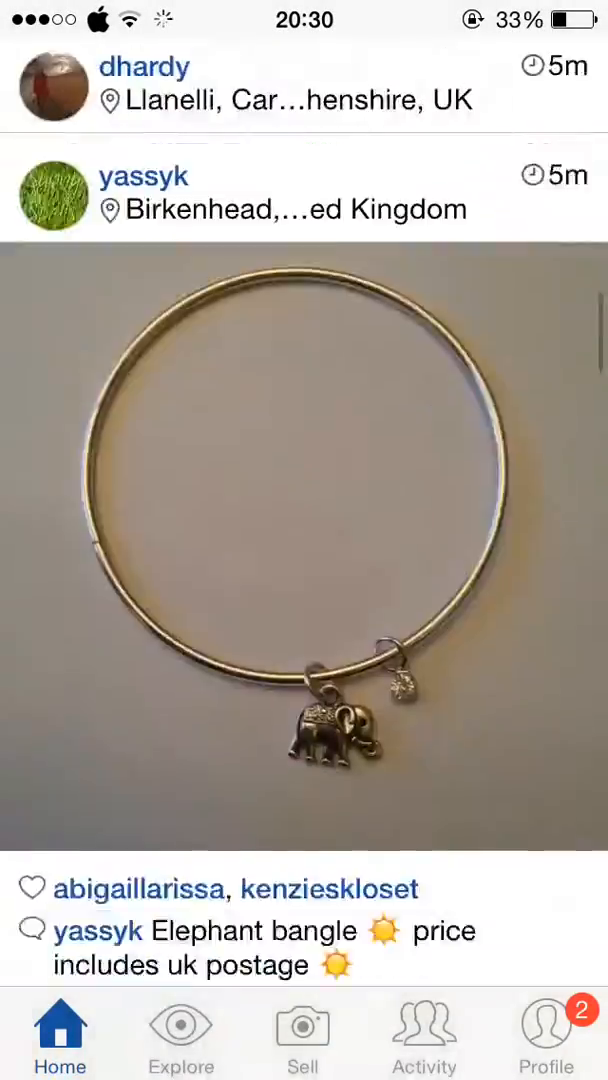
click(546, 1035)
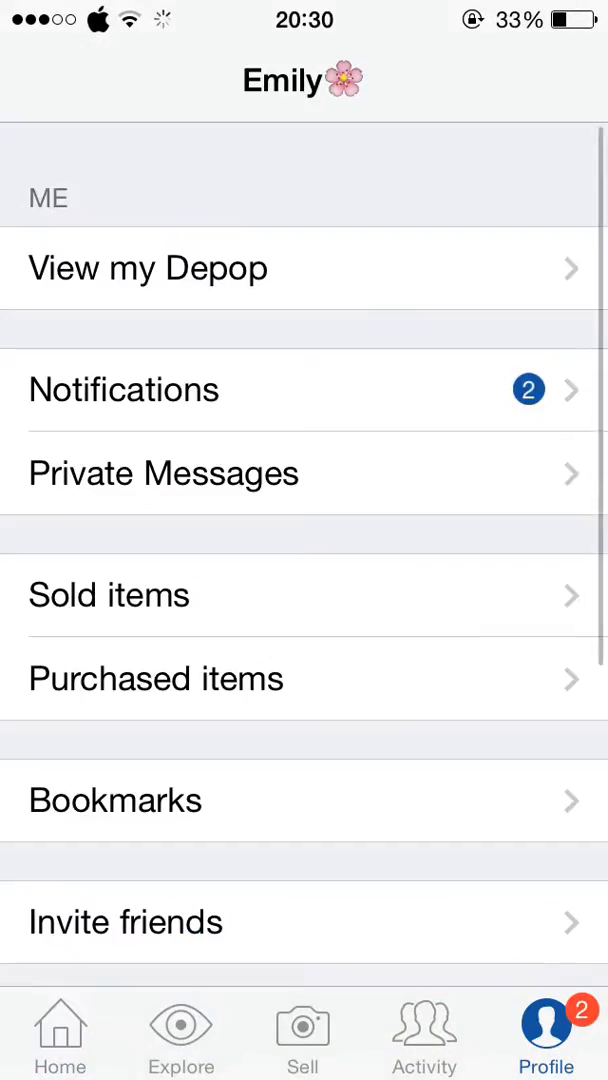
key(home)
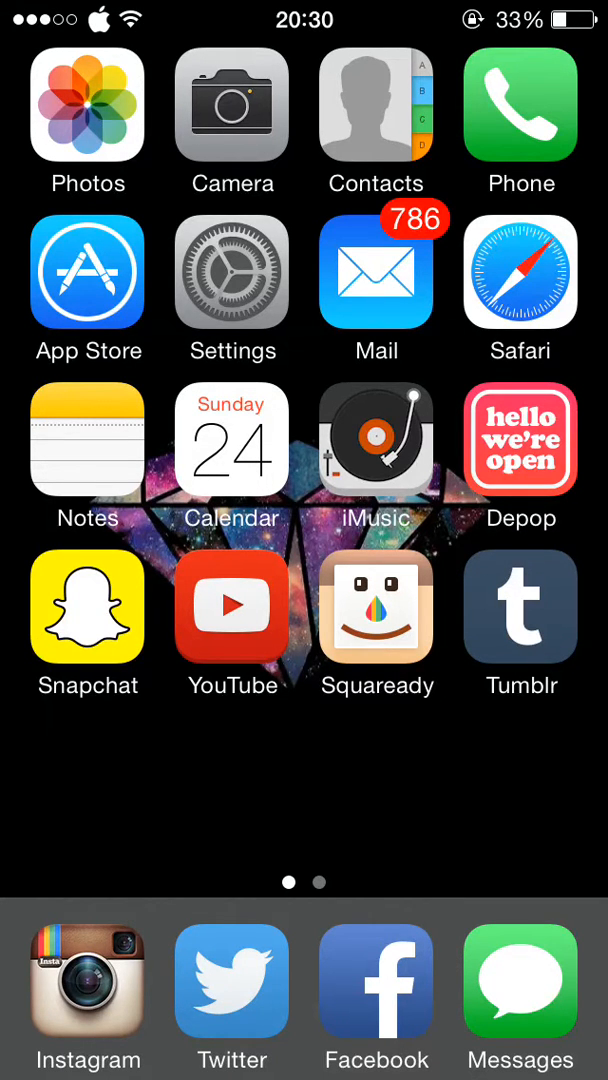
Step: Launch Squaready and dismiss the Information alert about the app update
click(377, 608)
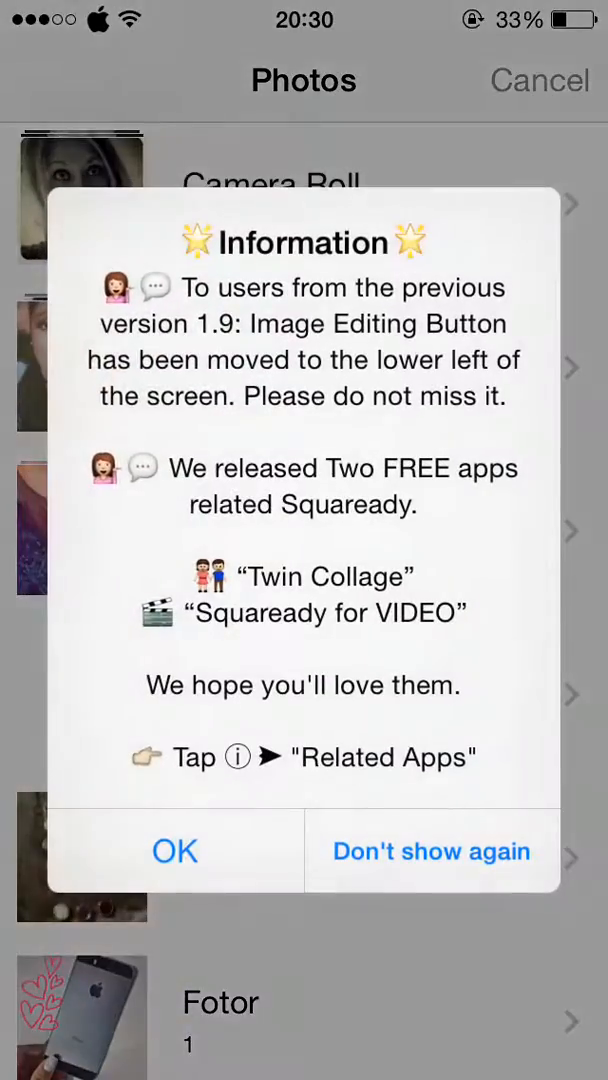
click(174, 851)
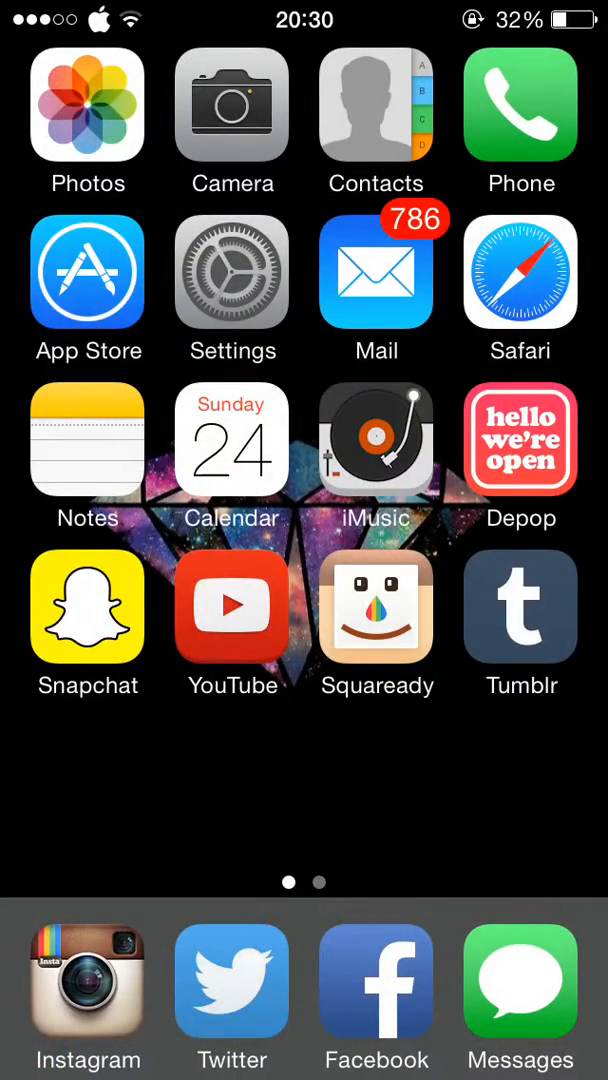
Step: Swipe across the home pages to show page two with its app folders
scroll(left, 3)
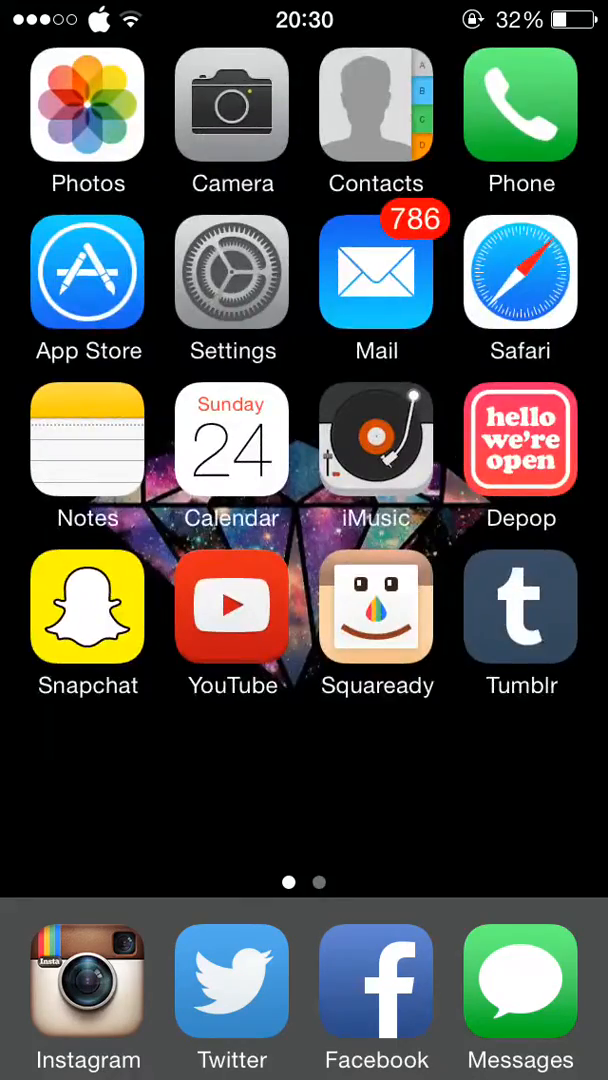
scroll(left, 3)
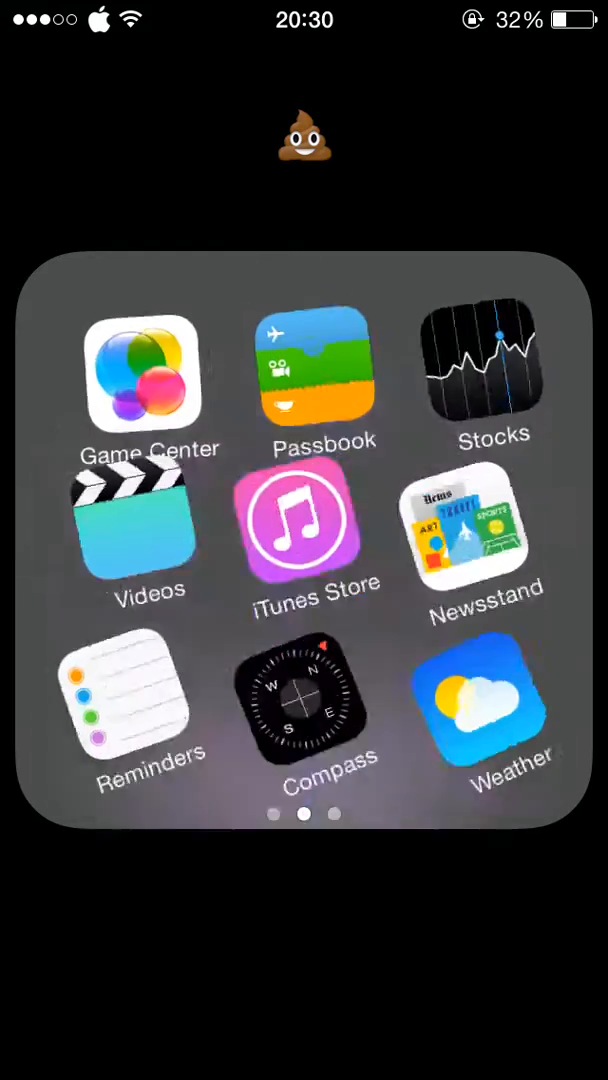
scroll(right, 3)
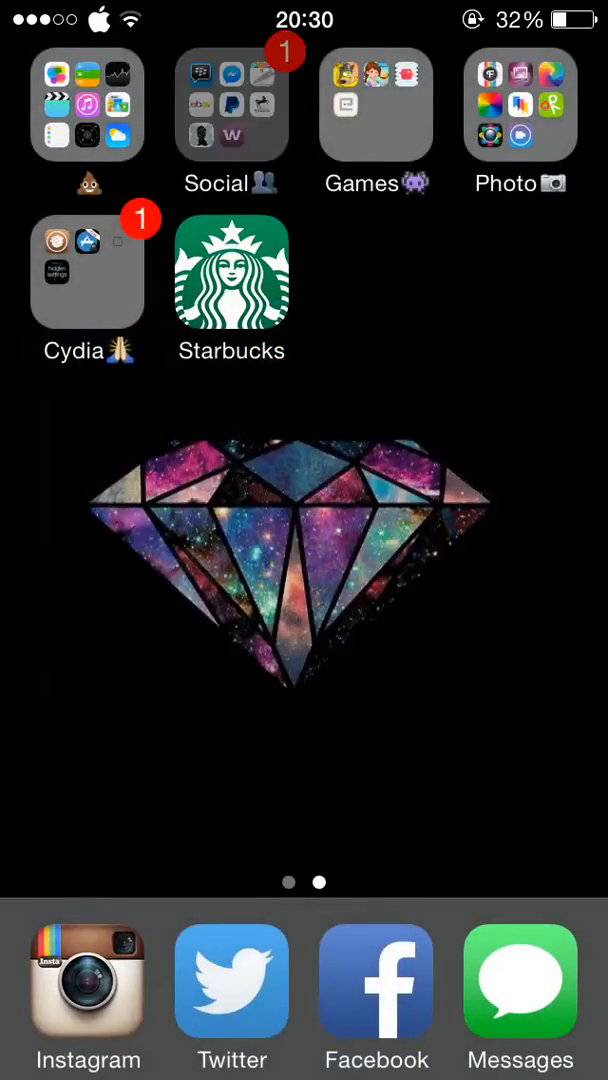
click(231, 104)
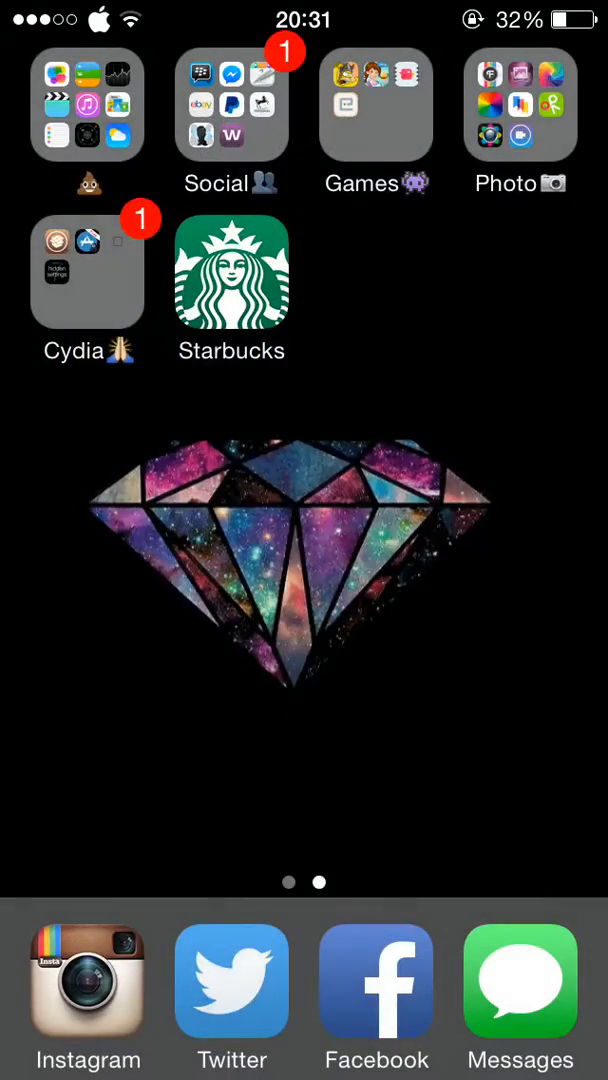
click(377, 106)
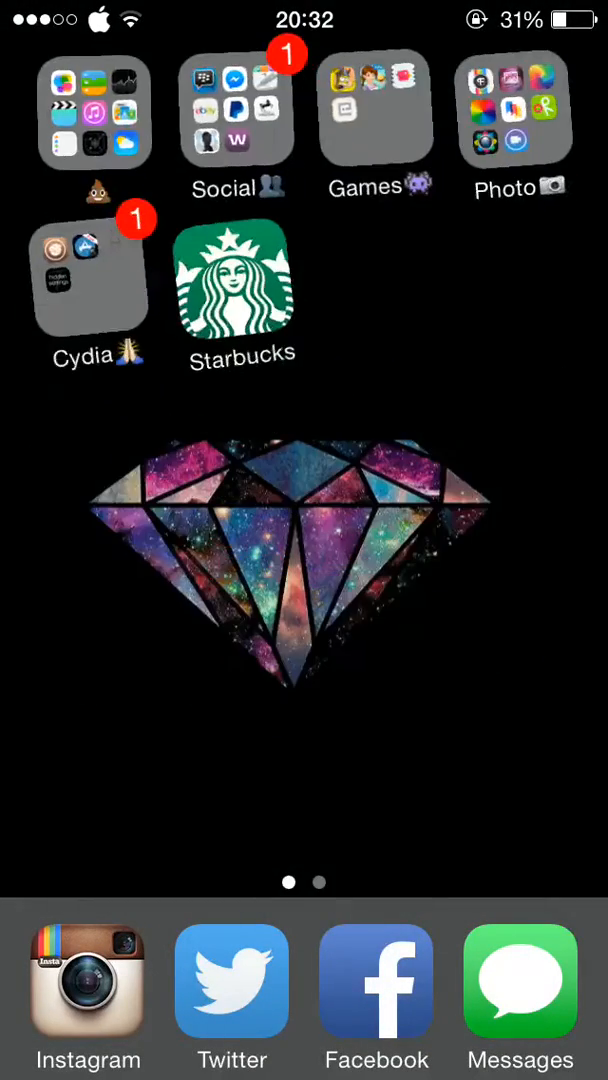
scroll(left, 3)
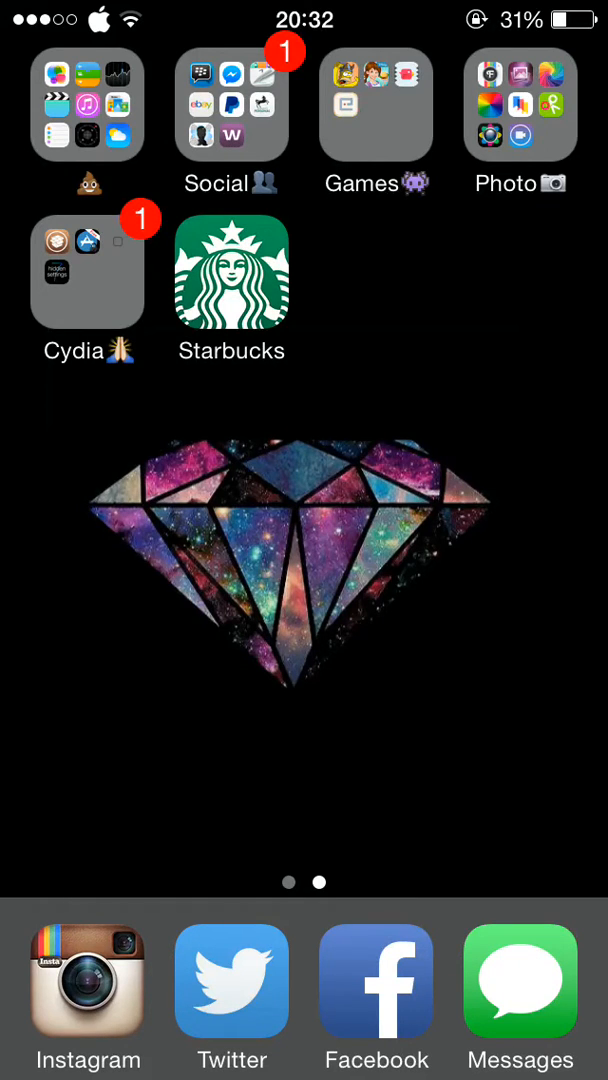